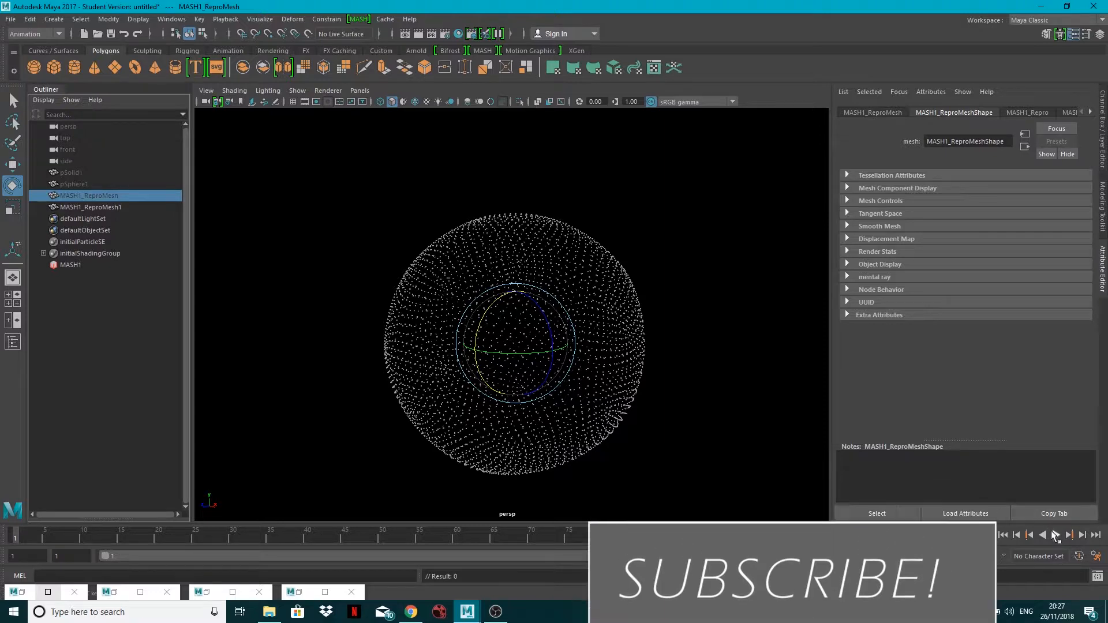
# - Play back the MASH point-sphere animation and stop it again
pyautogui.click(1053, 534)
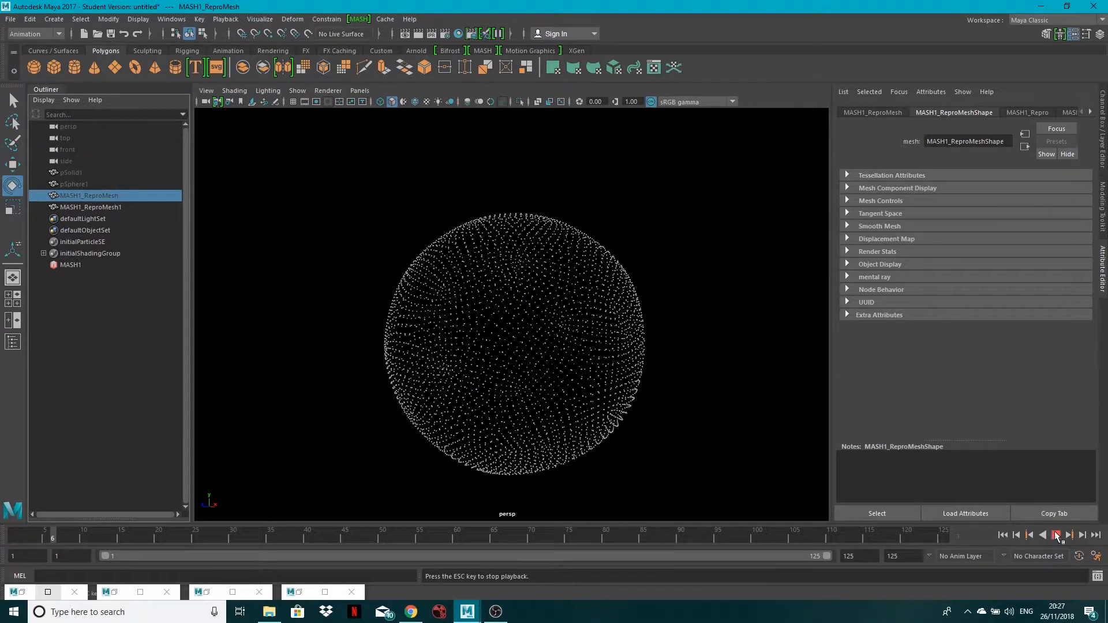
pyautogui.click(1056, 535)
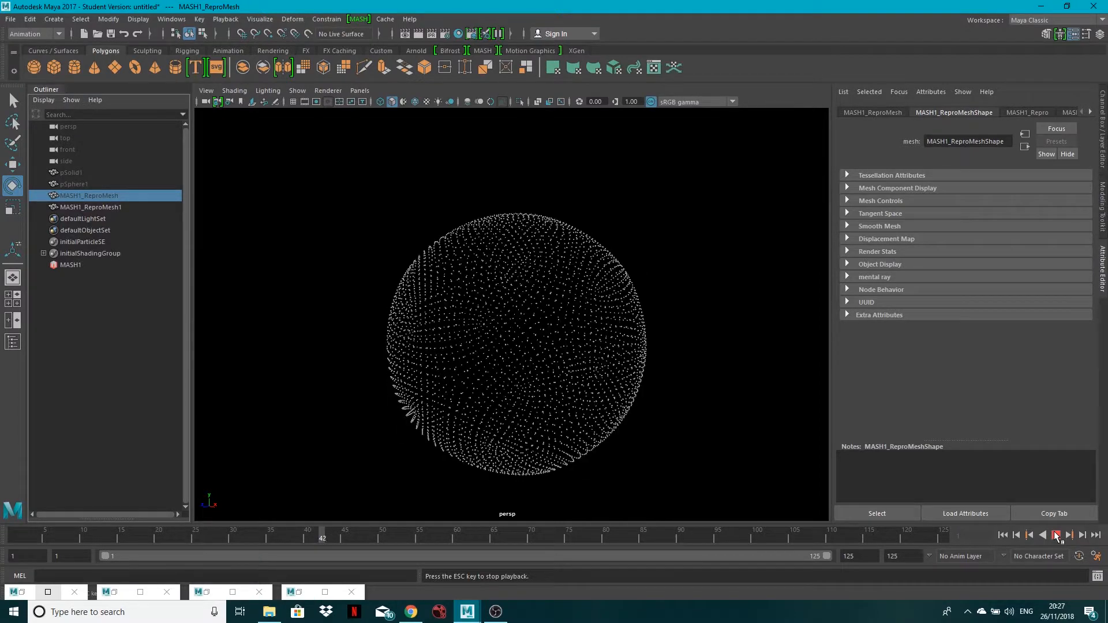
pyautogui.click(1056, 535)
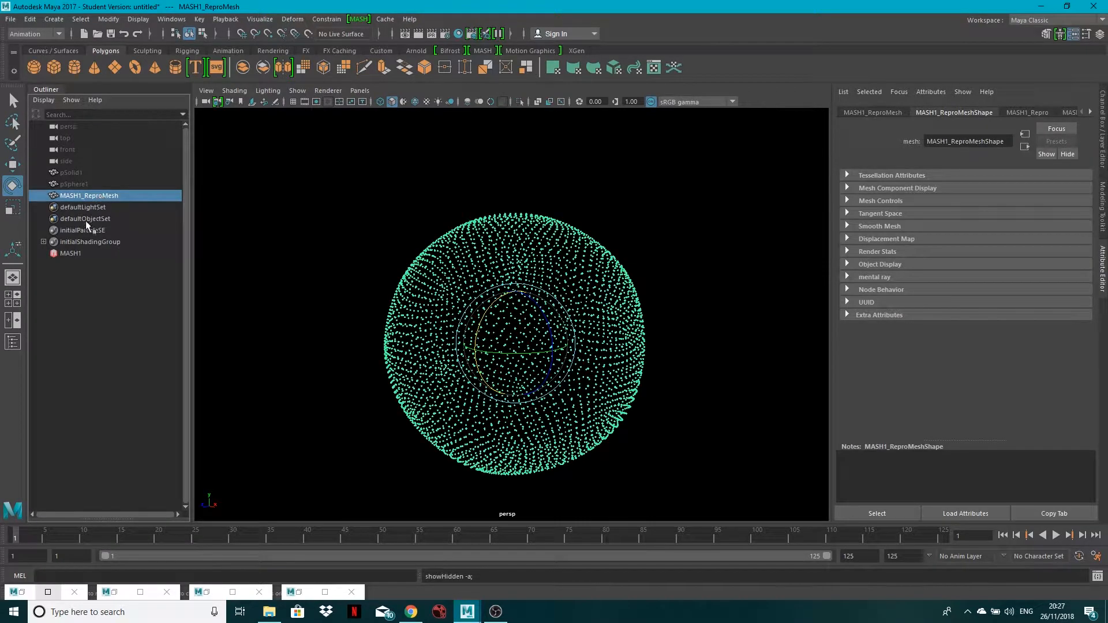
# - Show pSphere1's polySphere1 settings: radius 1, 8 axis and 8 height subdivisions
pyautogui.click(70, 184)
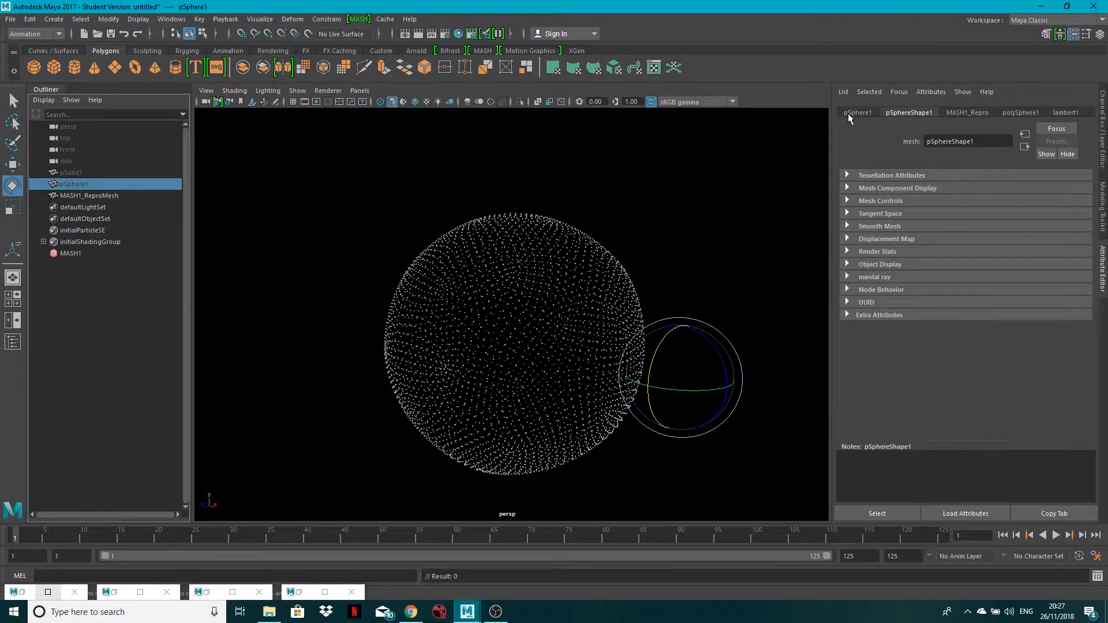
pyautogui.click(1019, 112)
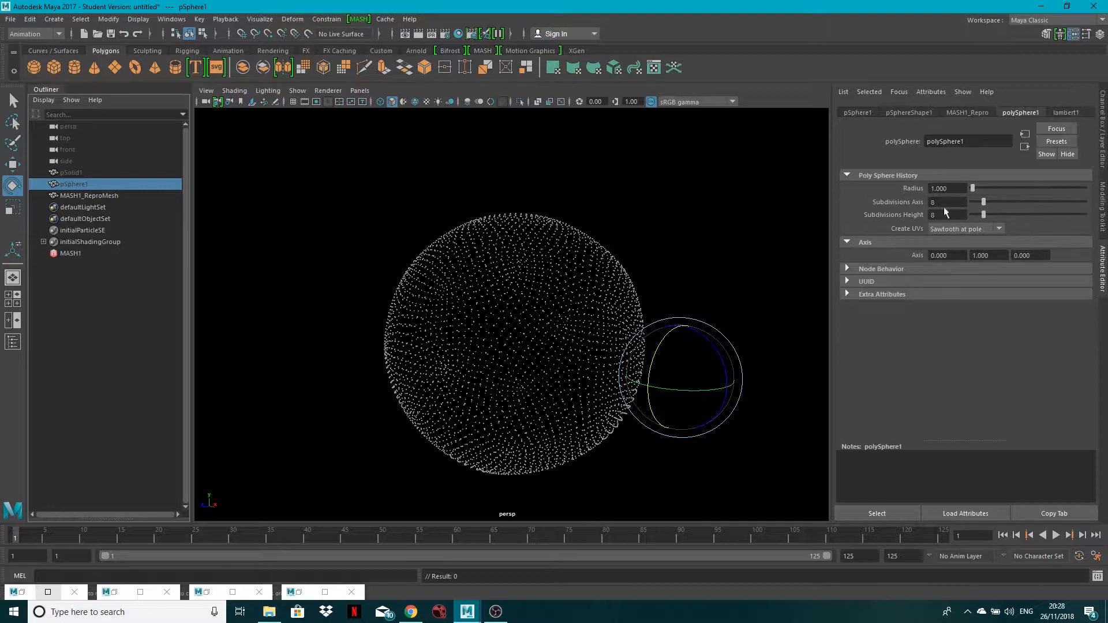
pyautogui.moveTo(381, 239)
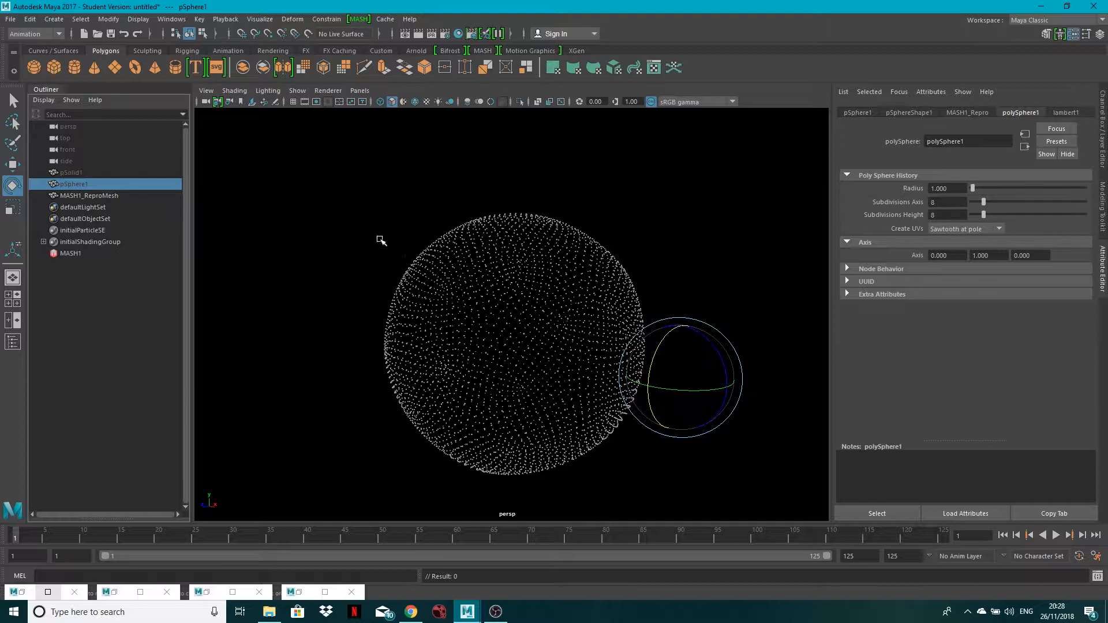
pyautogui.moveTo(353, 203)
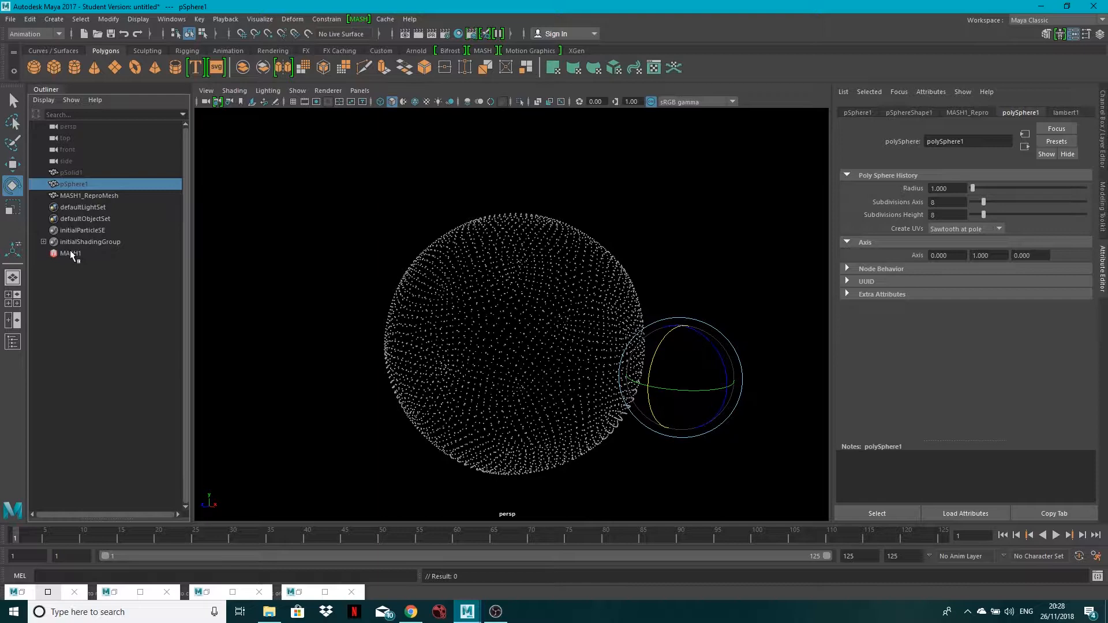
# - Select the MASH1 network and add a MASH1_Transform node to it
pyautogui.click(89, 196)
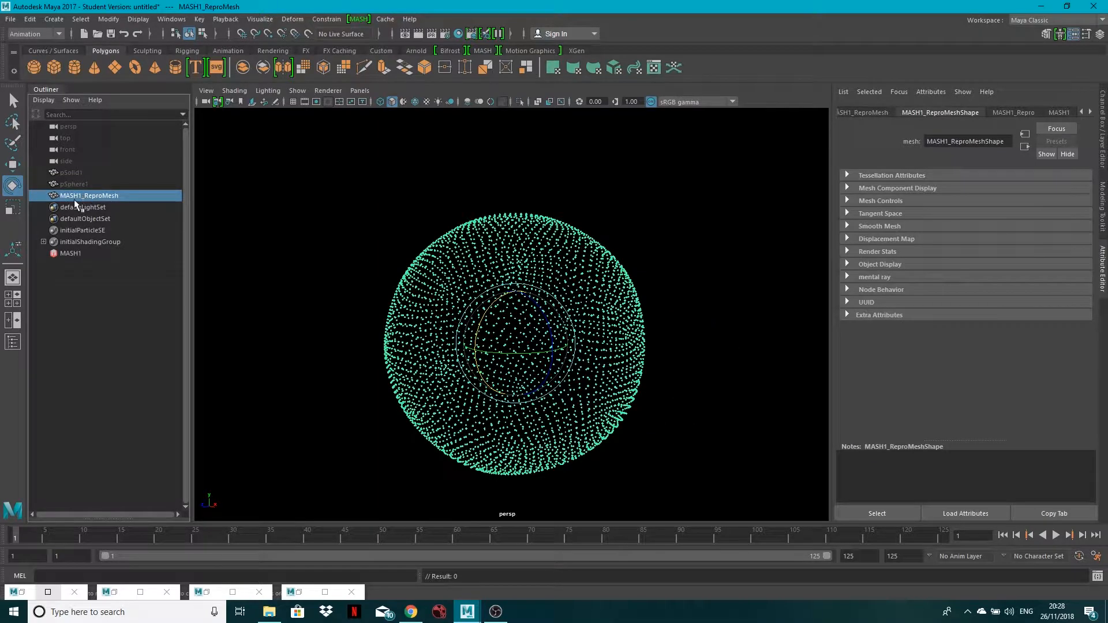
pyautogui.moveTo(516, 354)
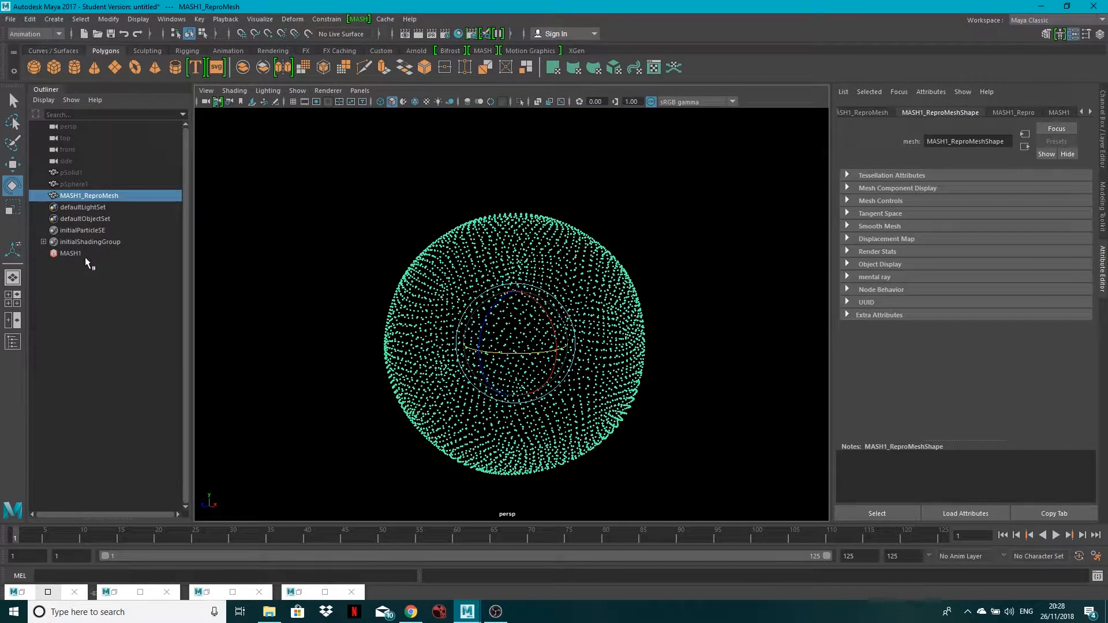
pyautogui.click(71, 253)
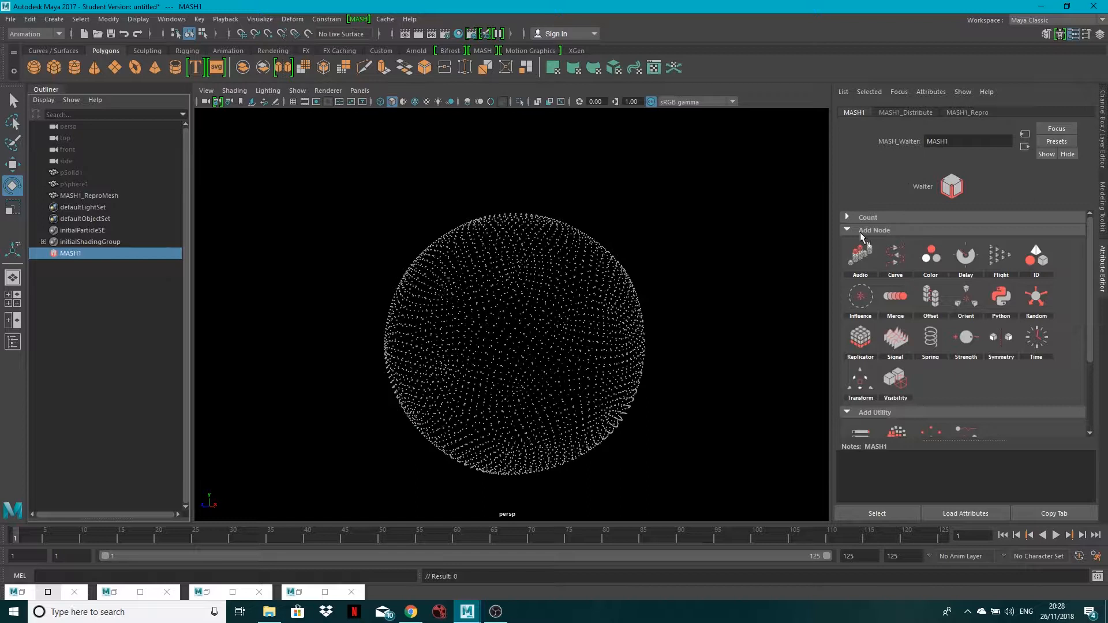
pyautogui.moveTo(985, 373)
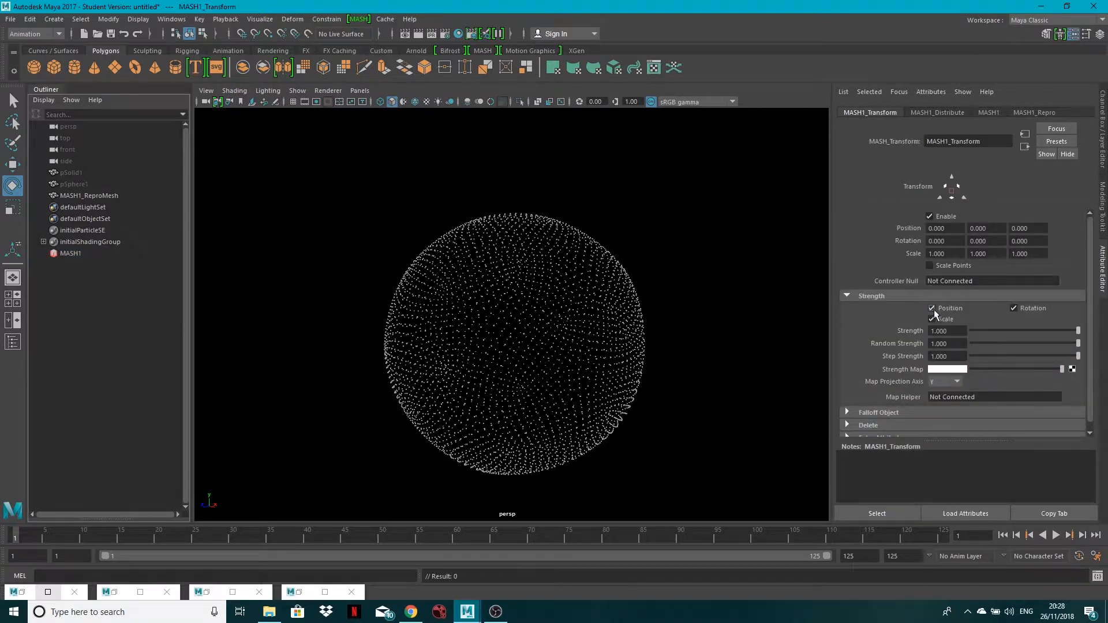
# - Make MASH1_Transform rotation-only and key Rotation Y to 360 at frame 125, then scrub to check the spin
pyautogui.click(932, 308)
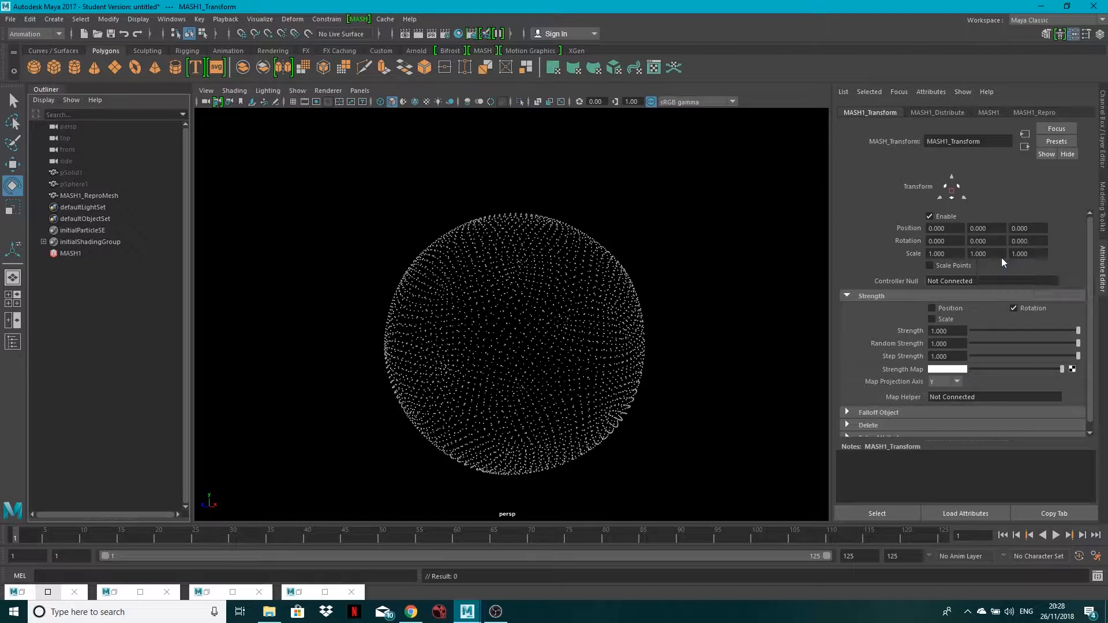
pyautogui.click(985, 240)
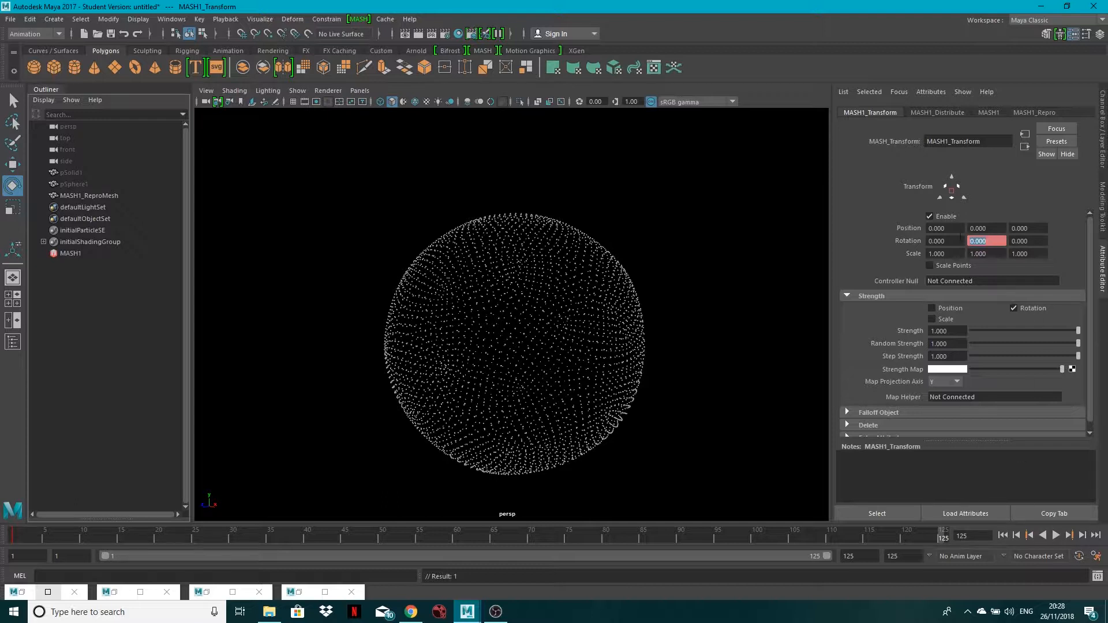
pyautogui.write('360')
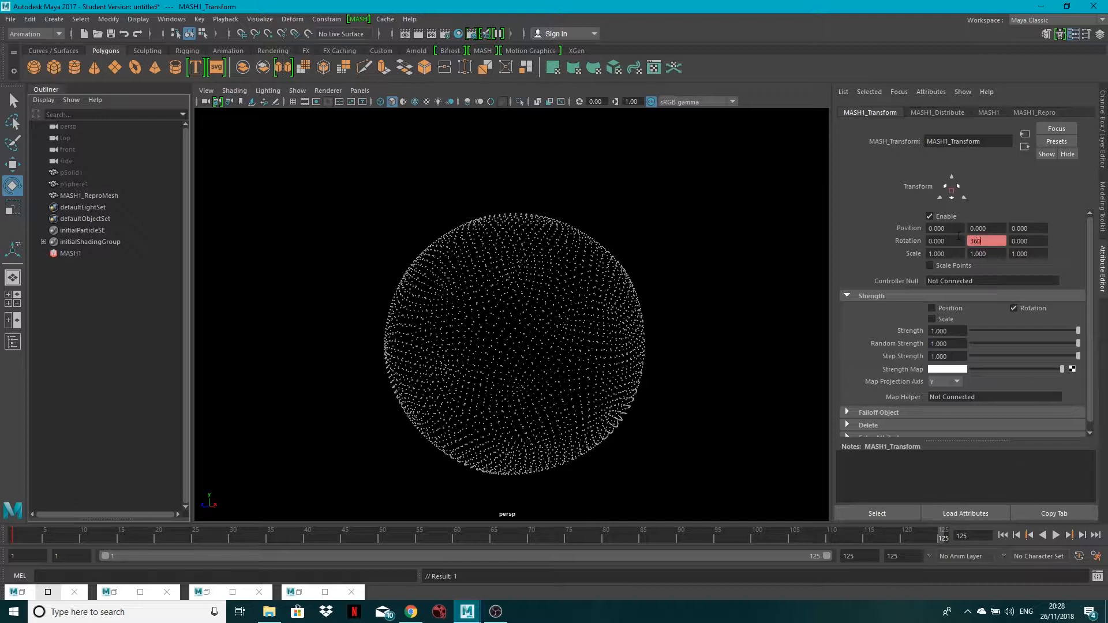
pyautogui.rightClick(985, 240)
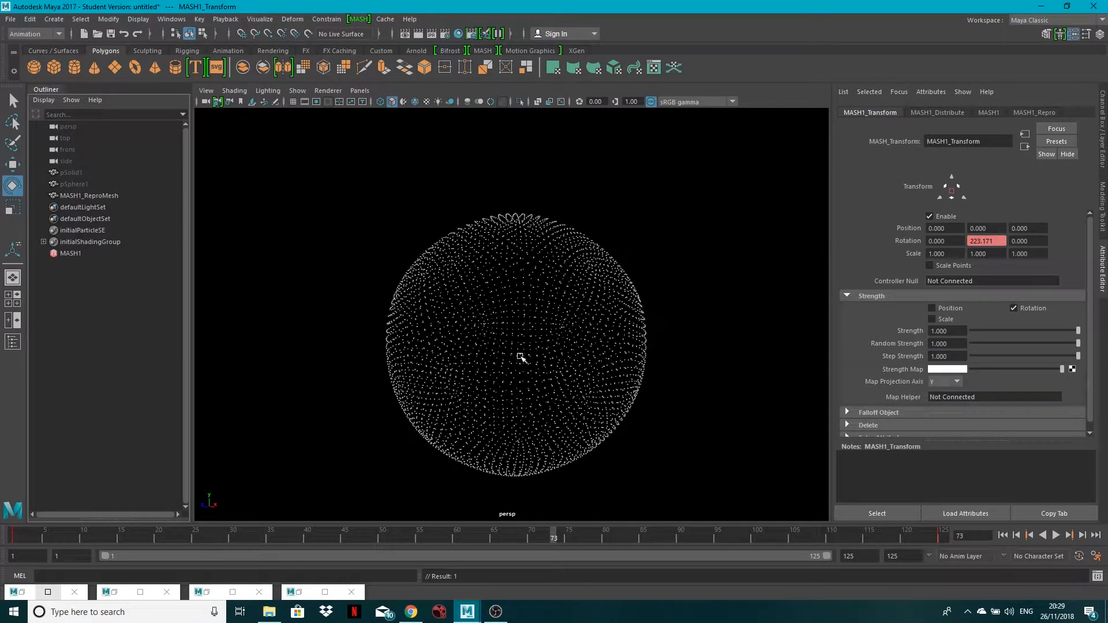
pyautogui.click(442, 533)
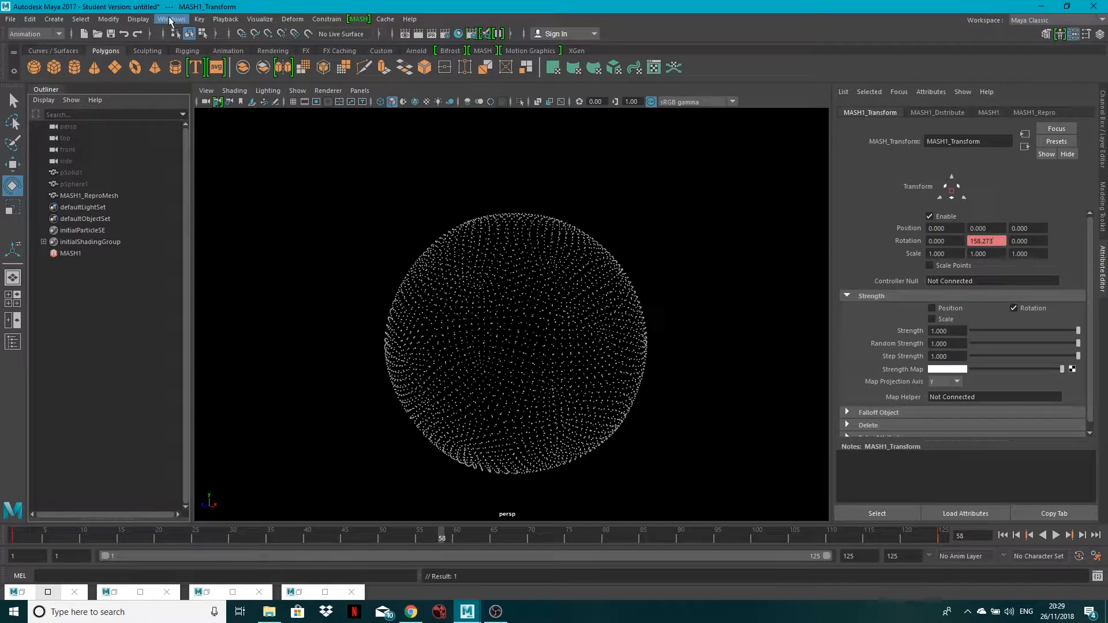
# - Set the Y rotation curve's tangents to Linear in the Graph Editor for a constant-speed spin
pyautogui.click(171, 18)
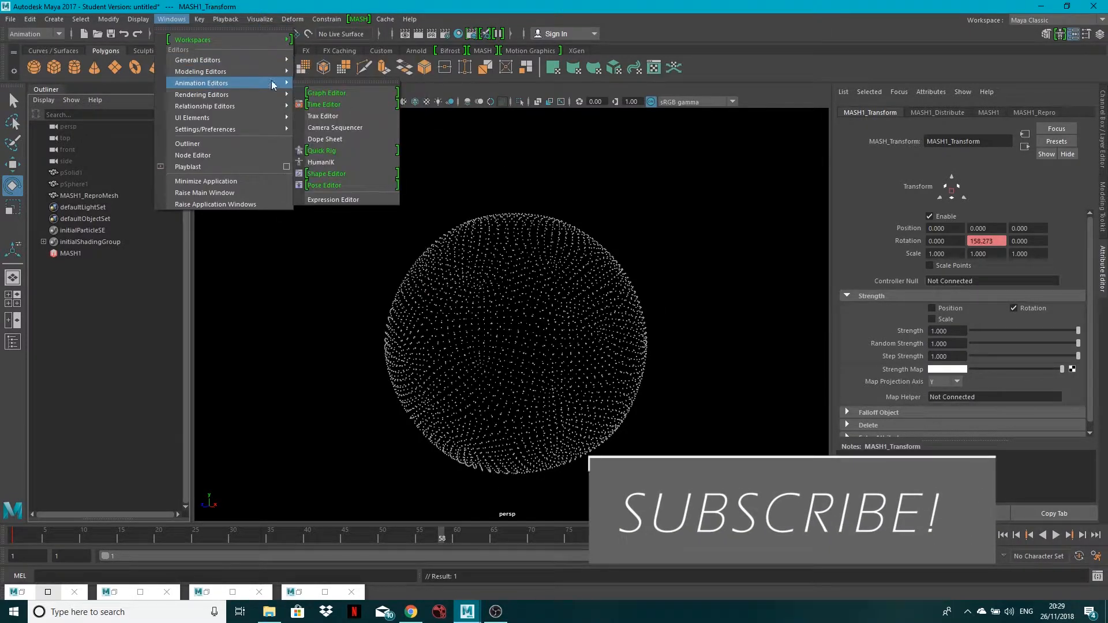
pyautogui.click(326, 93)
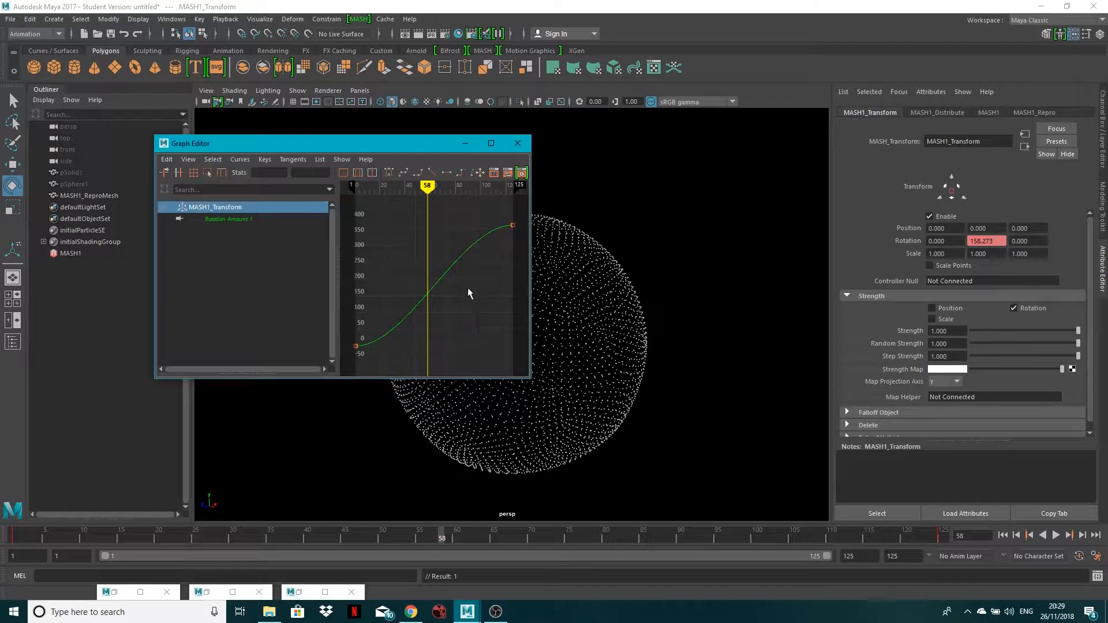
pyautogui.rightClick(469, 293)
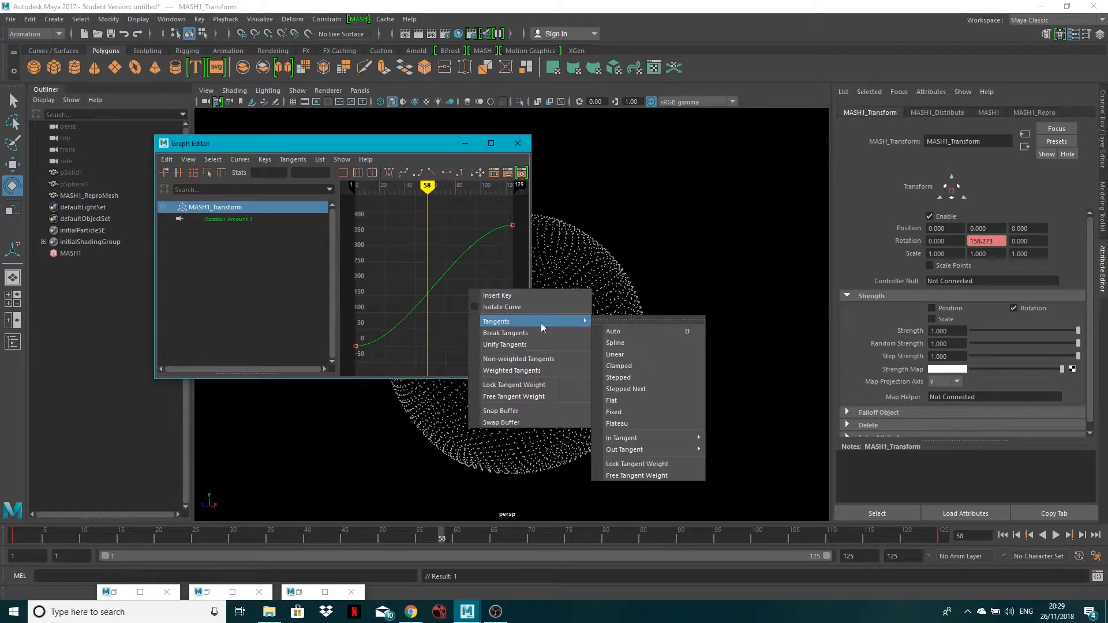
pyautogui.click(613, 354)
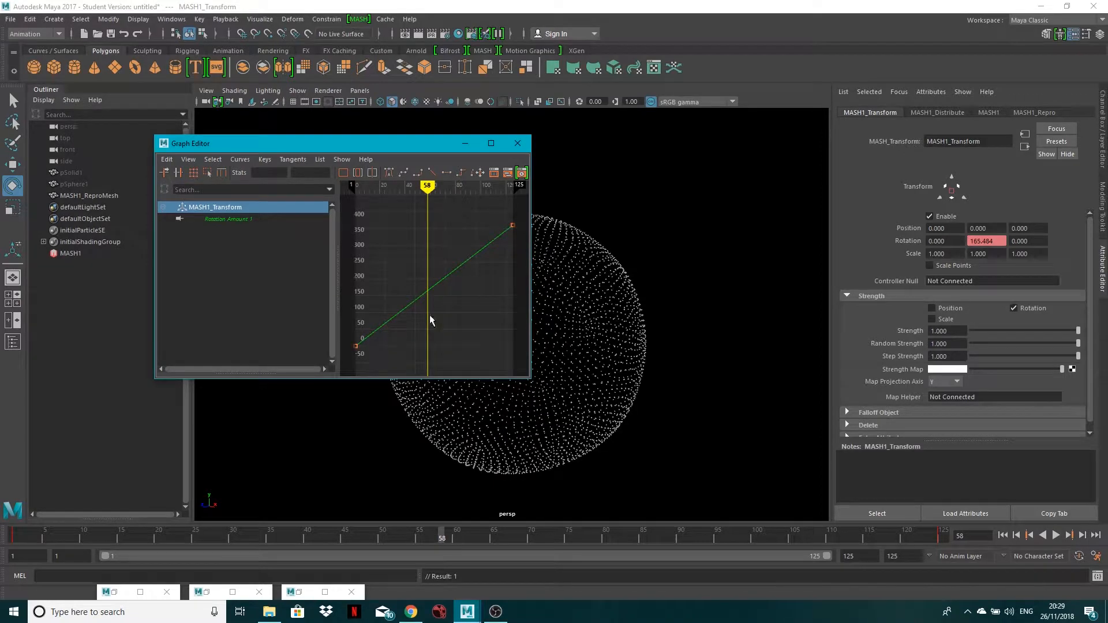
pyautogui.click(517, 143)
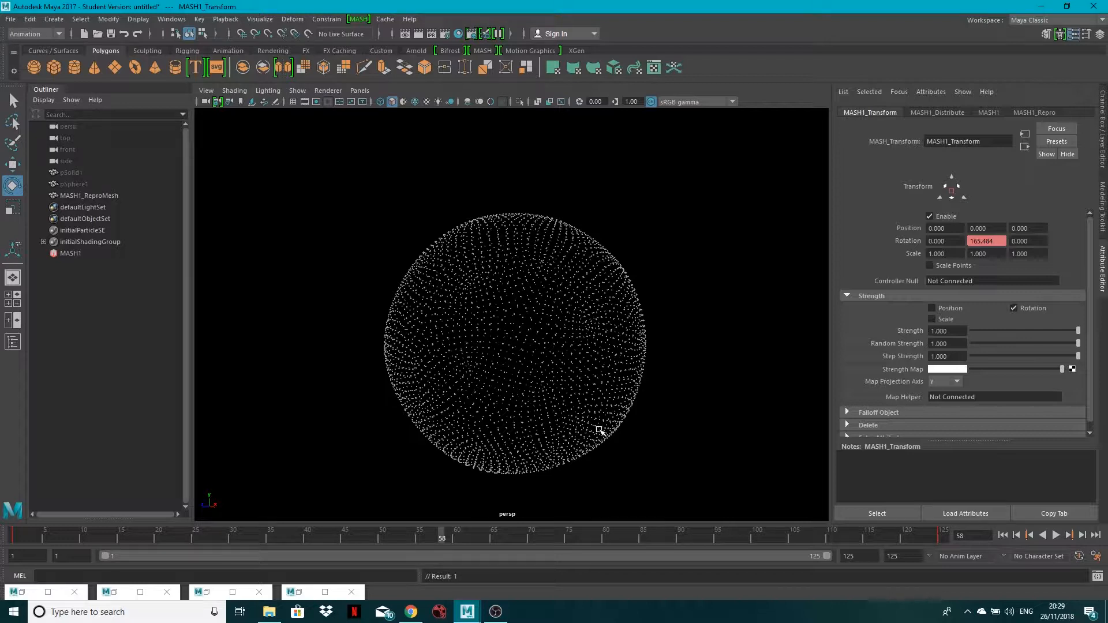
pyautogui.moveTo(497, 400)
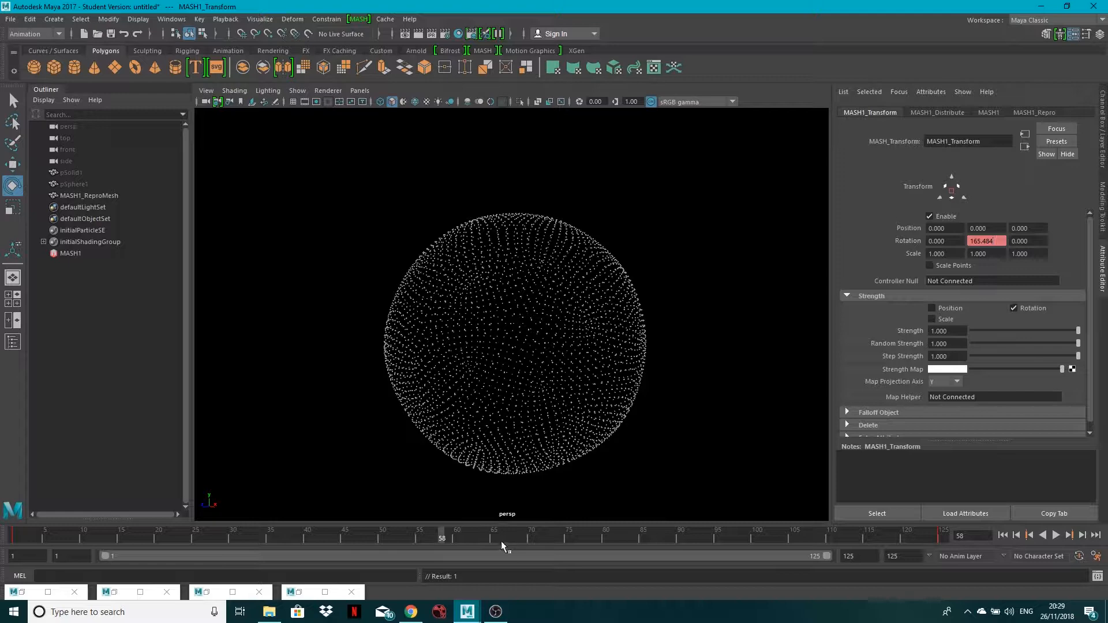
pyautogui.moveTo(441, 538); pyautogui.dragTo(524, 538)
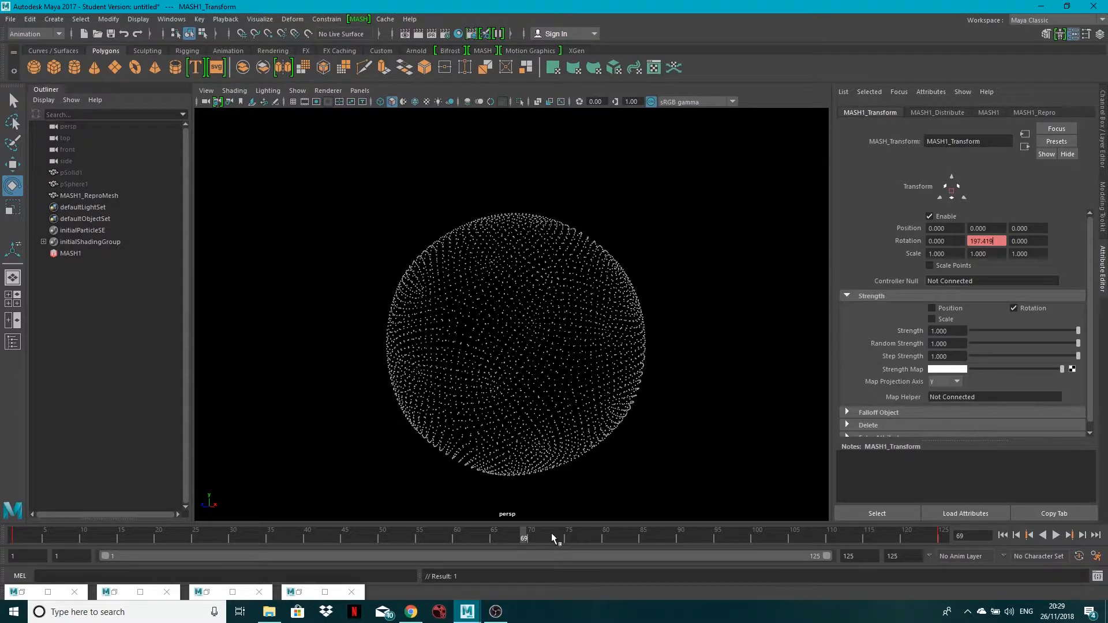
pyautogui.click(584, 529)
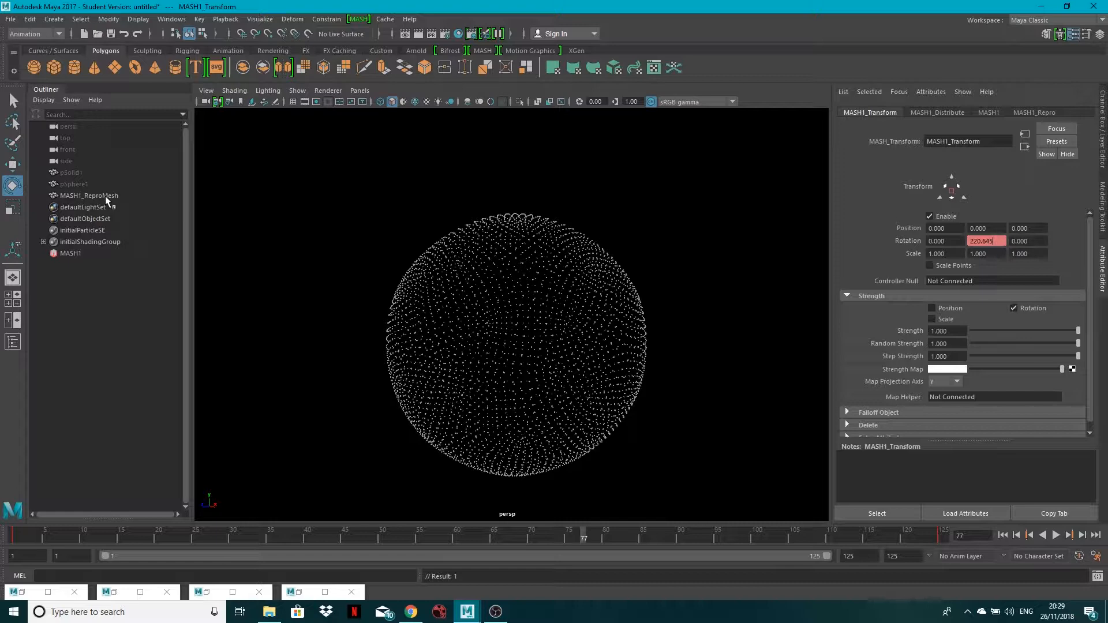
pyautogui.click(87, 195)
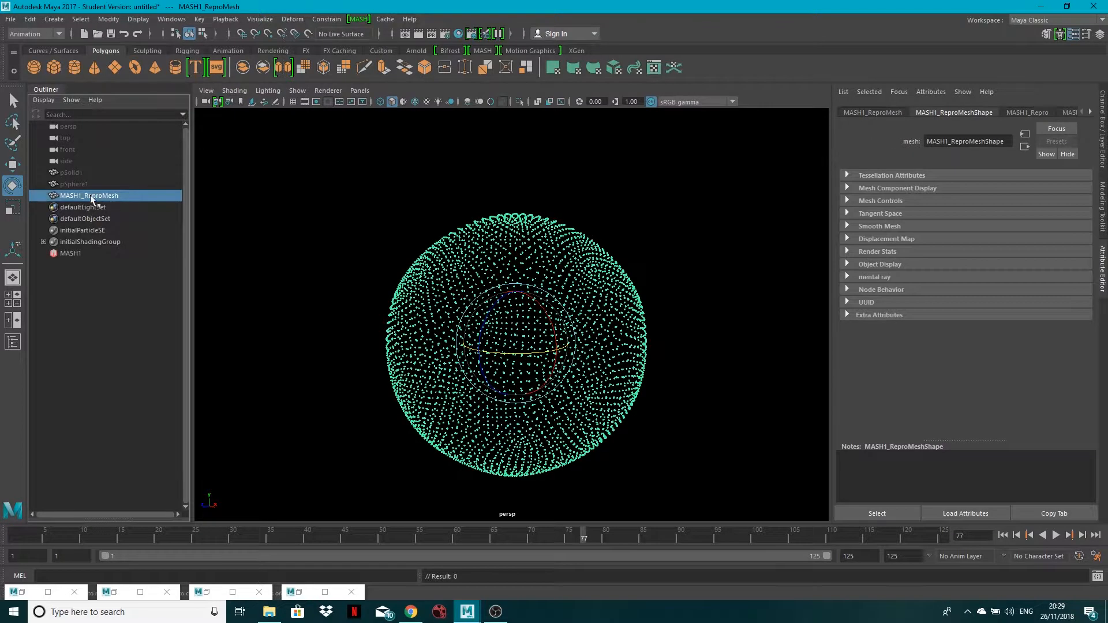
pyautogui.click(385, 19)
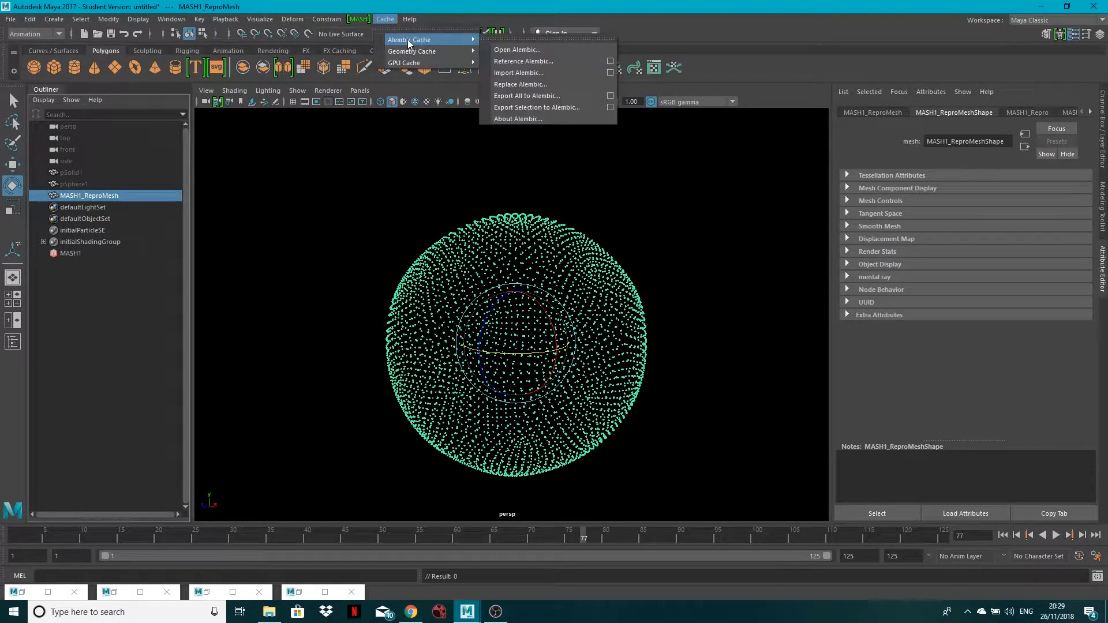
pyautogui.moveTo(528, 106)
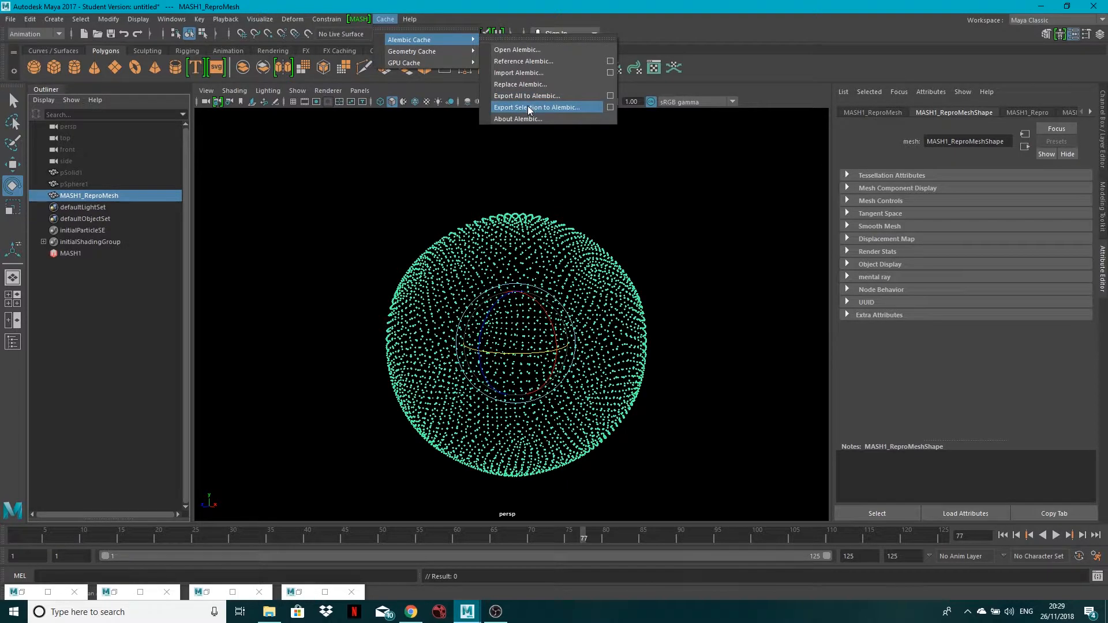
pyautogui.click(537, 106)
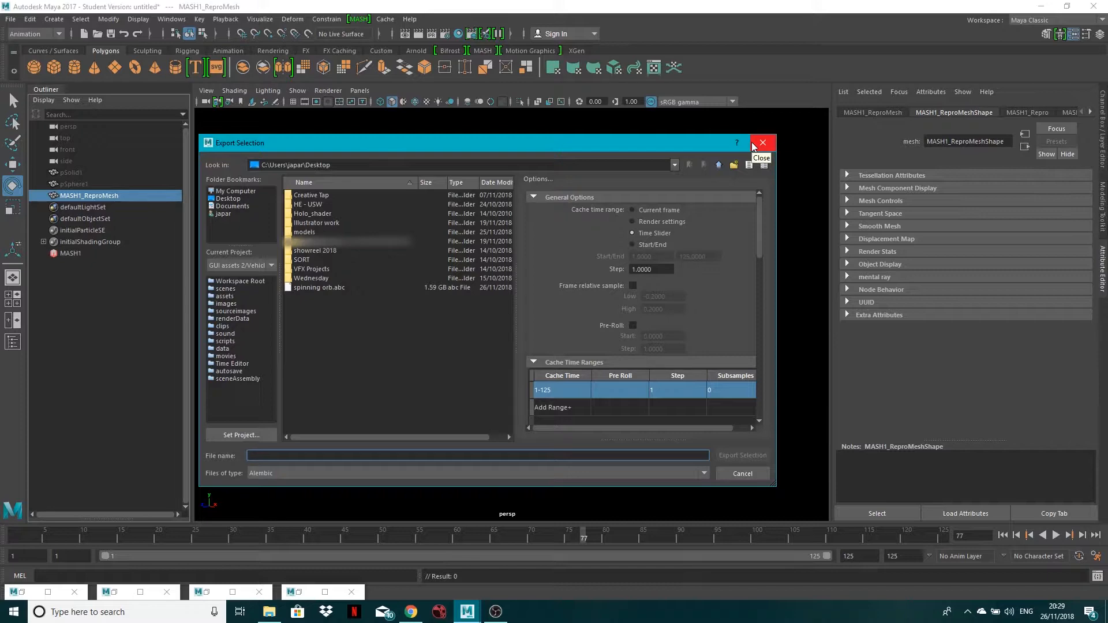
pyautogui.click(762, 142)
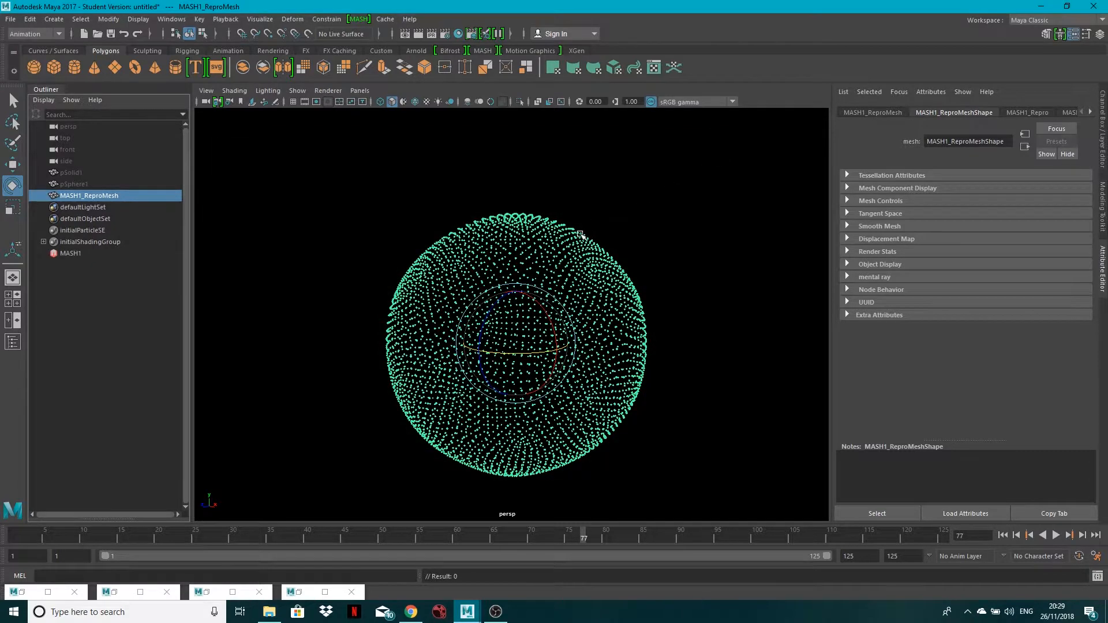